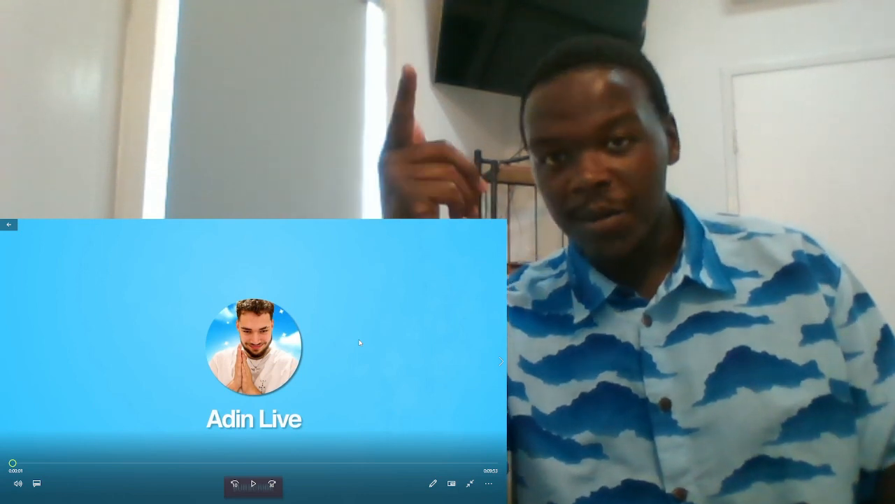
Start playback of the Adin Ross stream clip about Andrew Tate
click(253, 485)
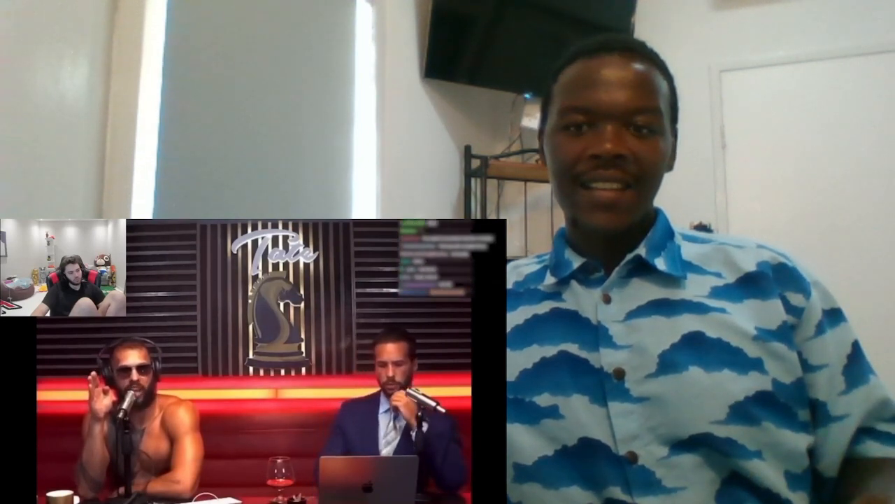
mouse_move(459, 290)
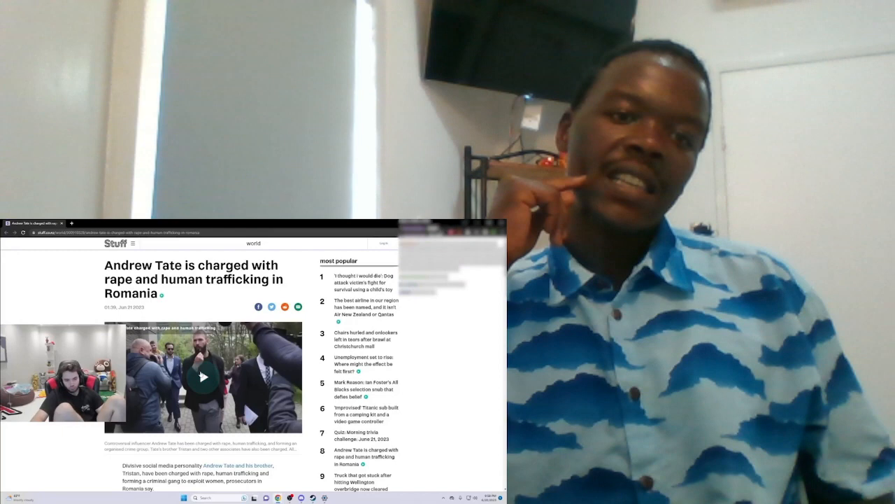
Scroll down the Stuff article to the DIICOT charges and the Tate brothers' detention details
scroll(down, 3)
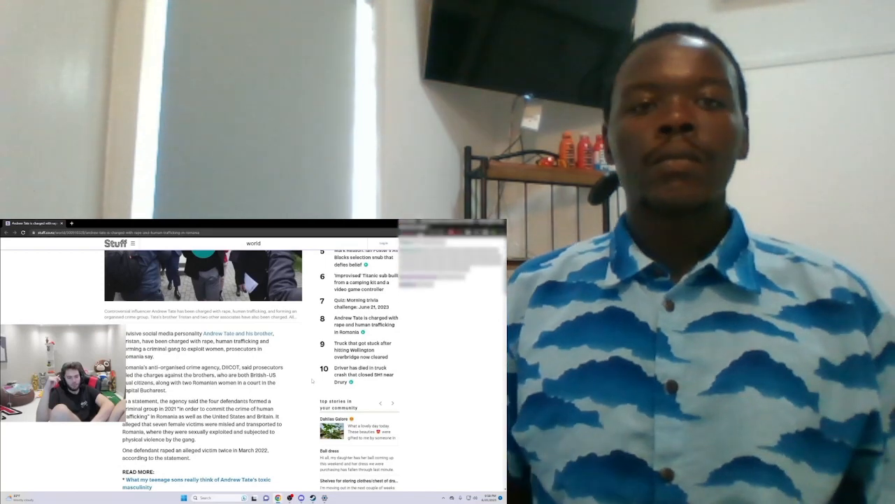
scroll(down, 3)
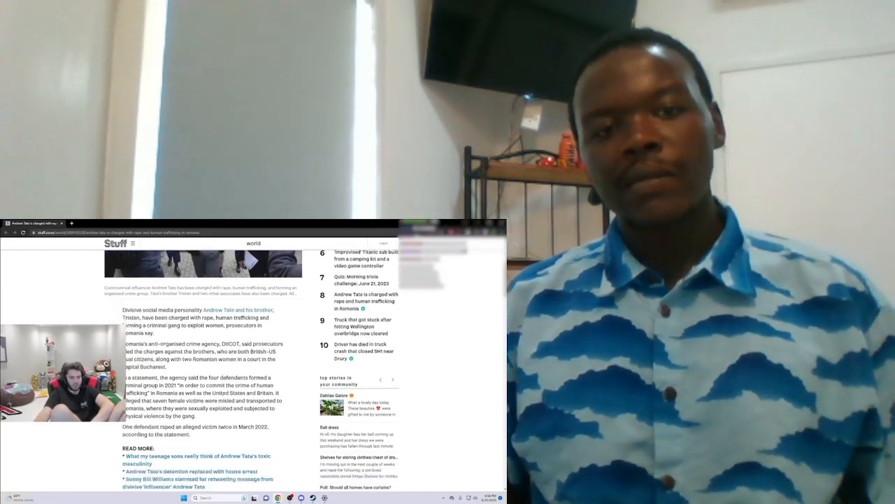
scroll(down, 3)
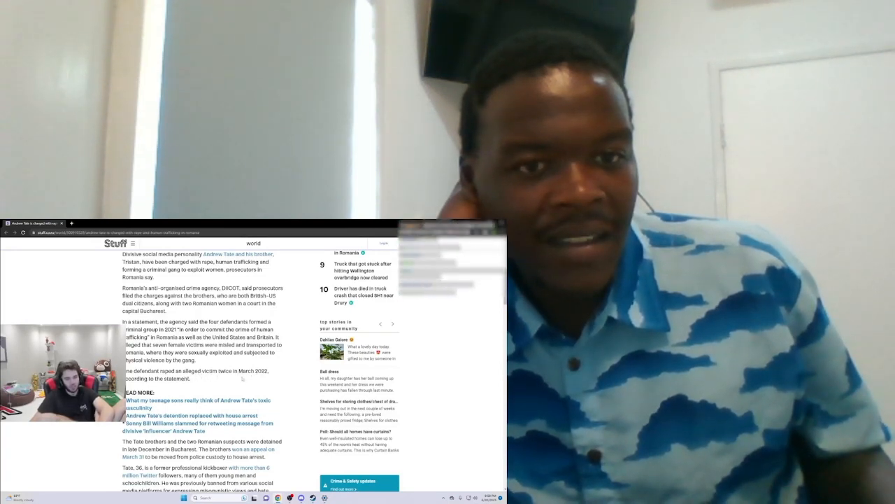
Scroll past Tate's photo to the Newsable sign-up box and the seven-victim allegations
scroll(down, 3)
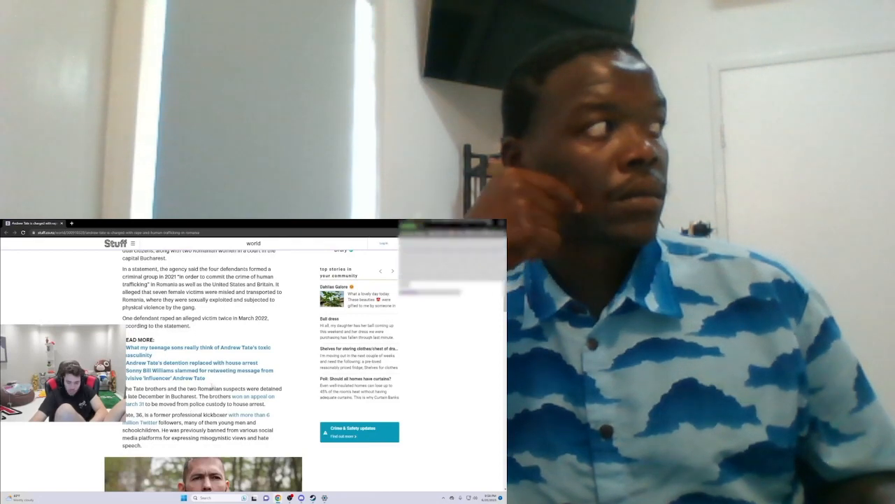
scroll(down, 3)
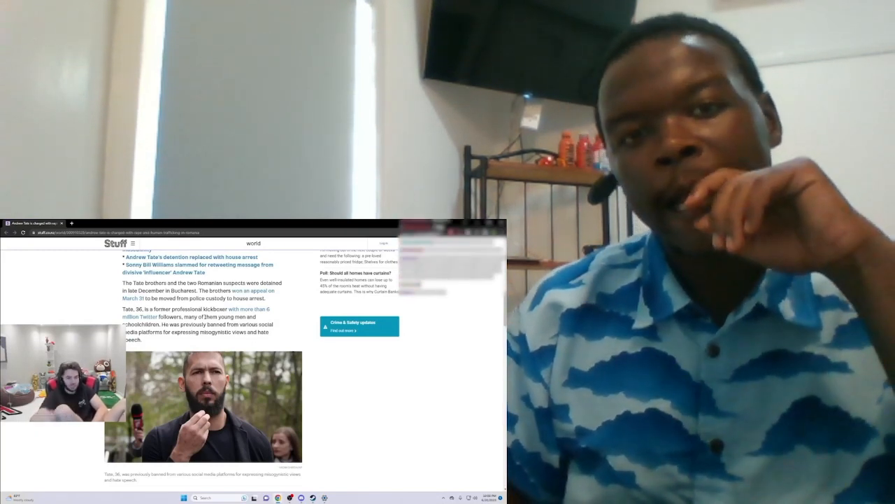
scroll(down, 3)
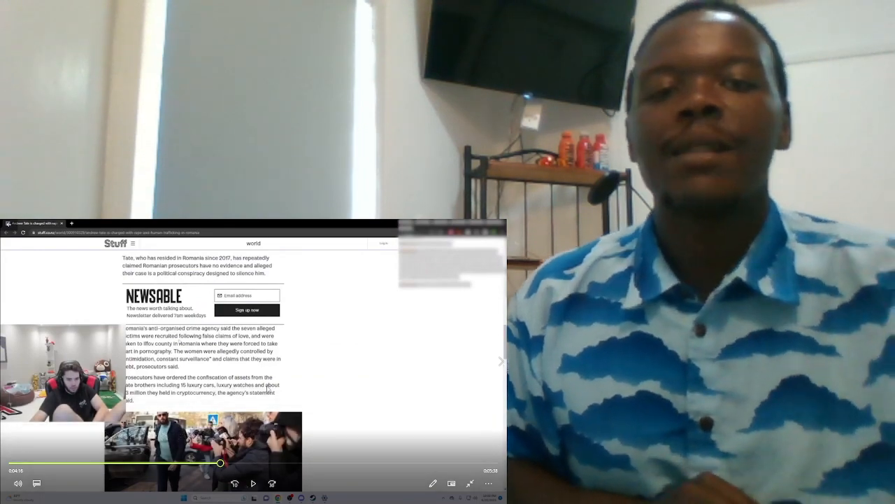
scroll(up, 3)
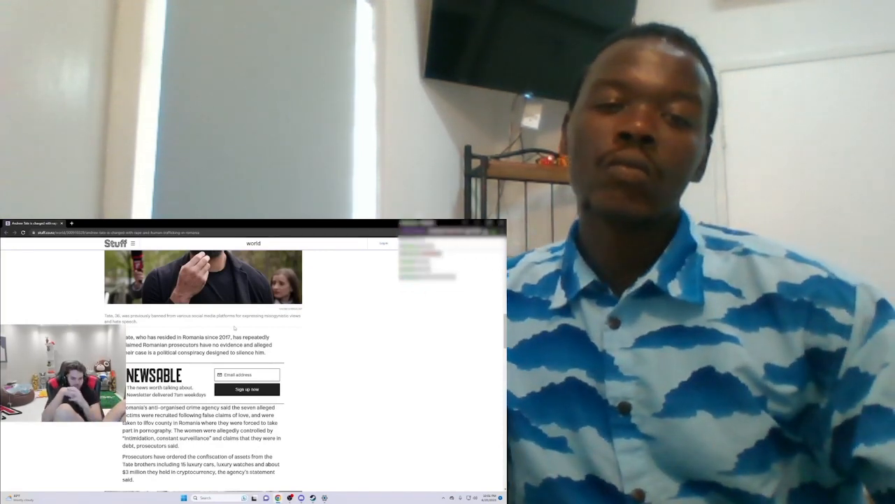
Scroll through the rest of the Stuff page as the stream moves to the Romania indictment clip
scroll(down, 3)
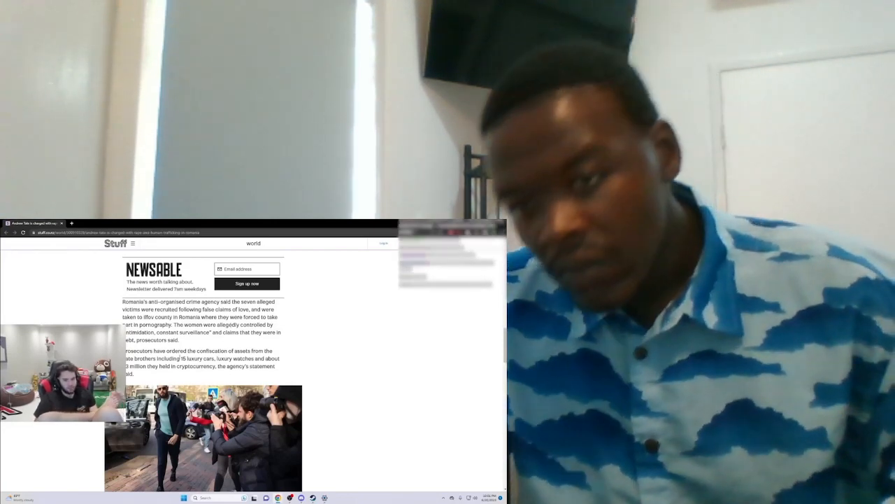
scroll(down, 3)
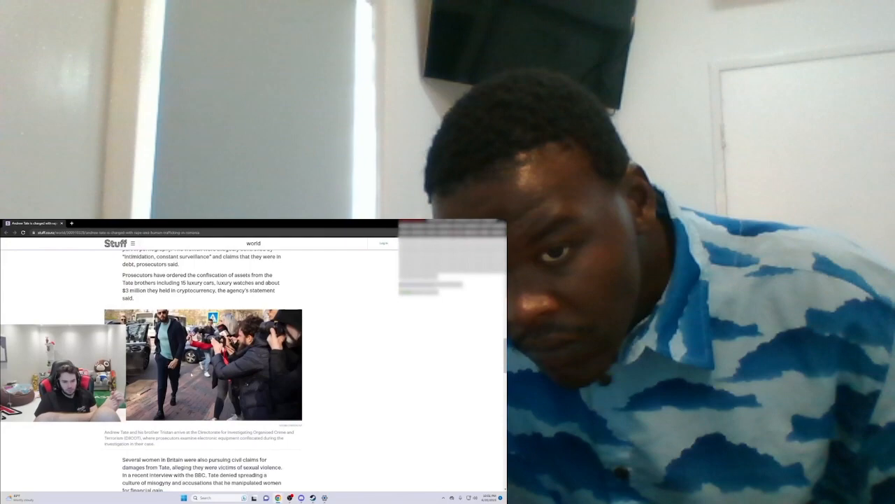
scroll(down, 3)
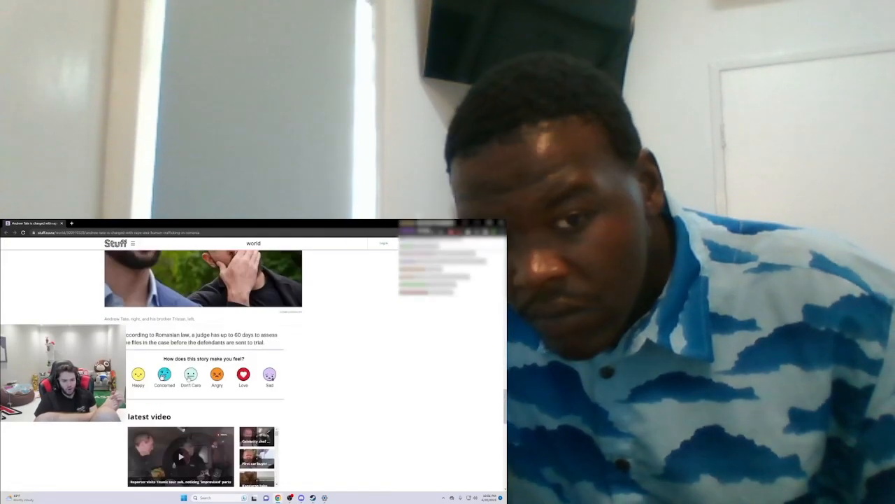
scroll(down, 3)
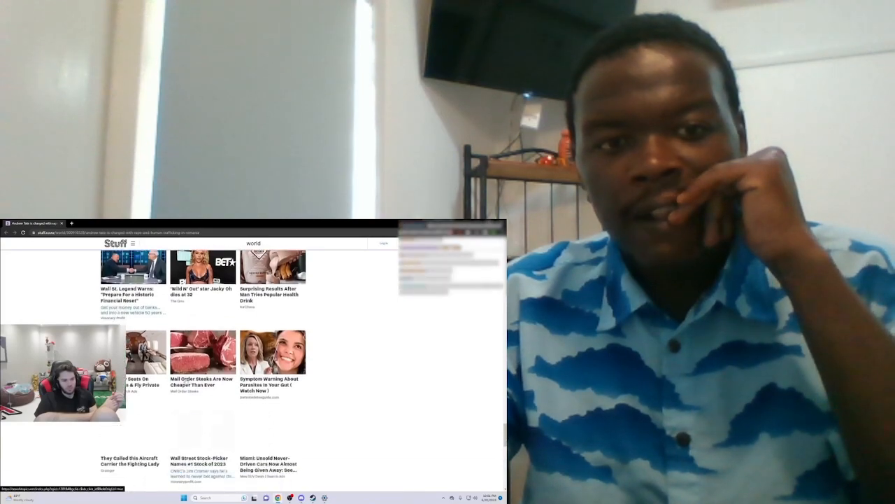
scroll(down, 3)
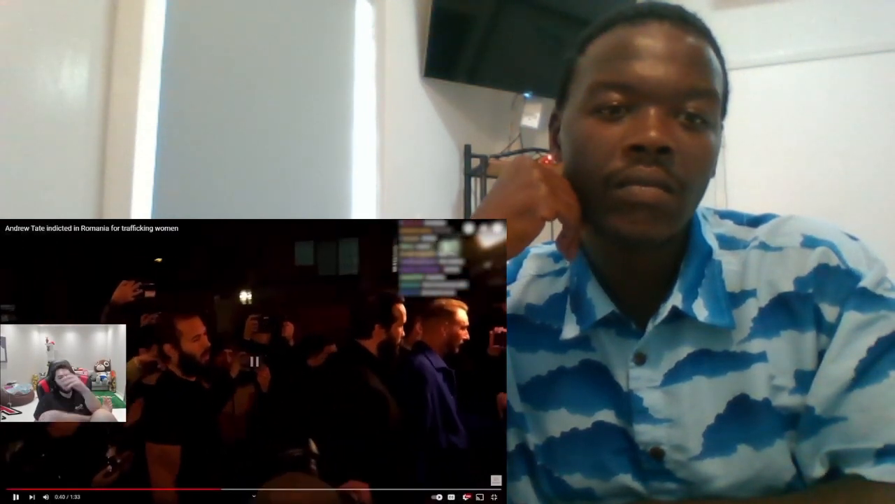
Resume playback as the stream opens Google Trends comparing Andrew Tate with Adin Ross
click(14, 495)
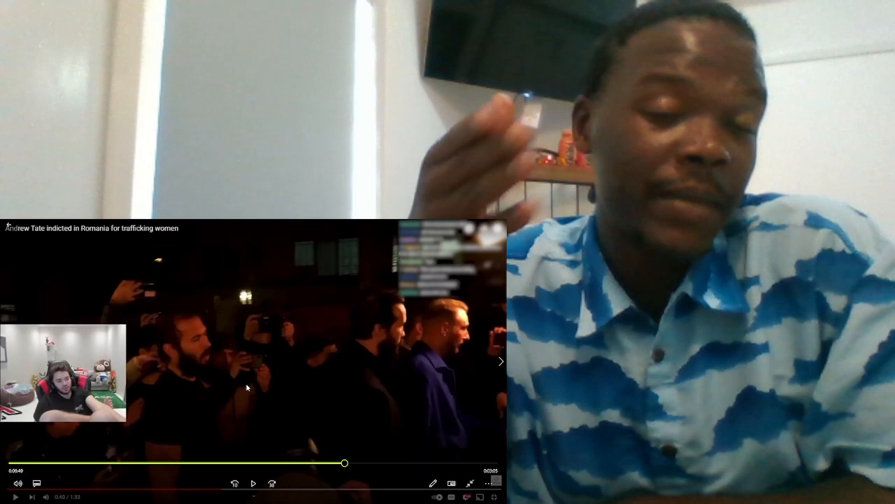
click(253, 484)
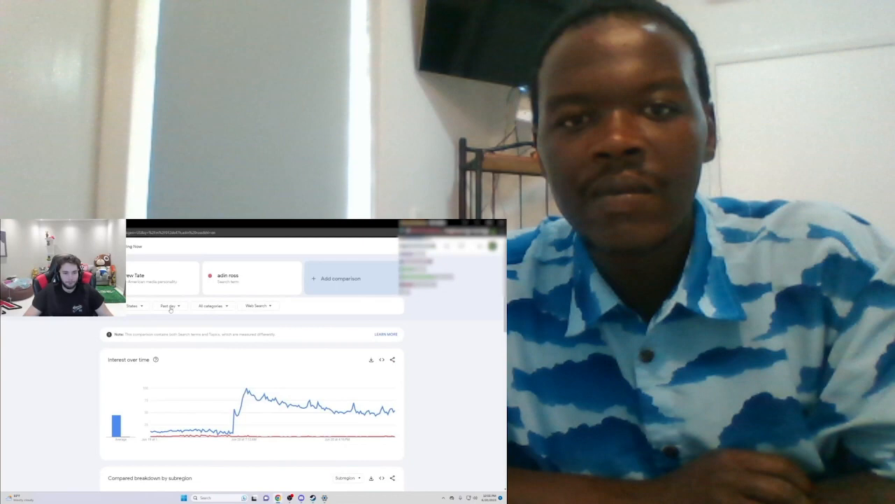
Follow the Trends time-range changes and the comparison swap to IShowSpeed
click(170, 305)
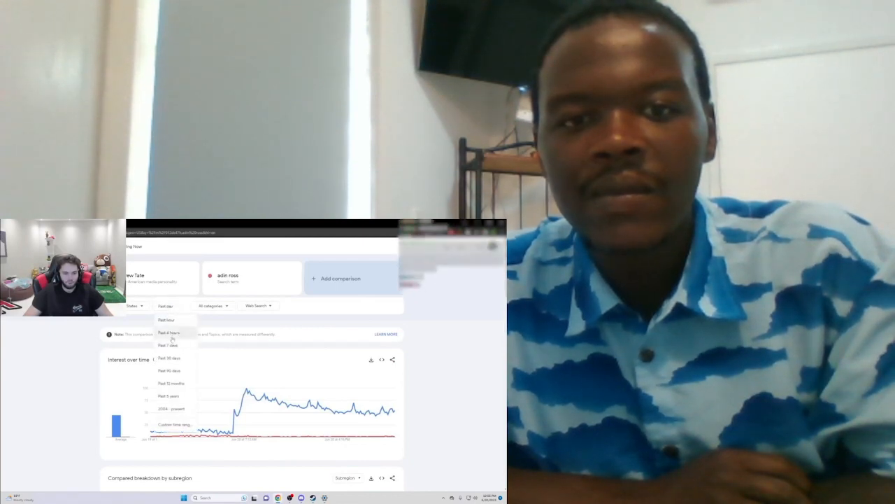
click(169, 371)
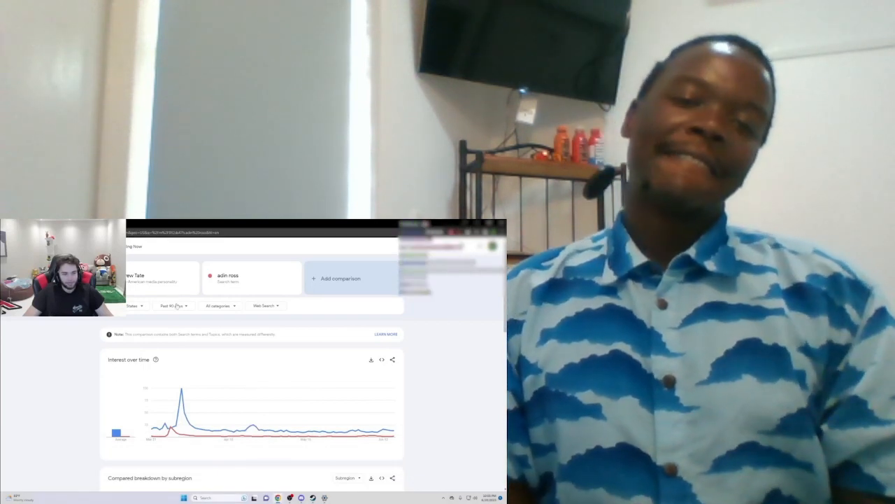
click(173, 305)
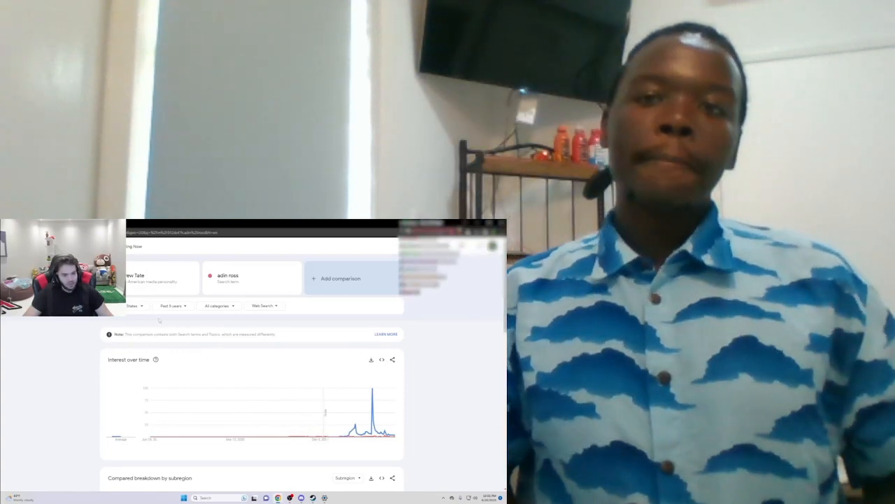
click(174, 305)
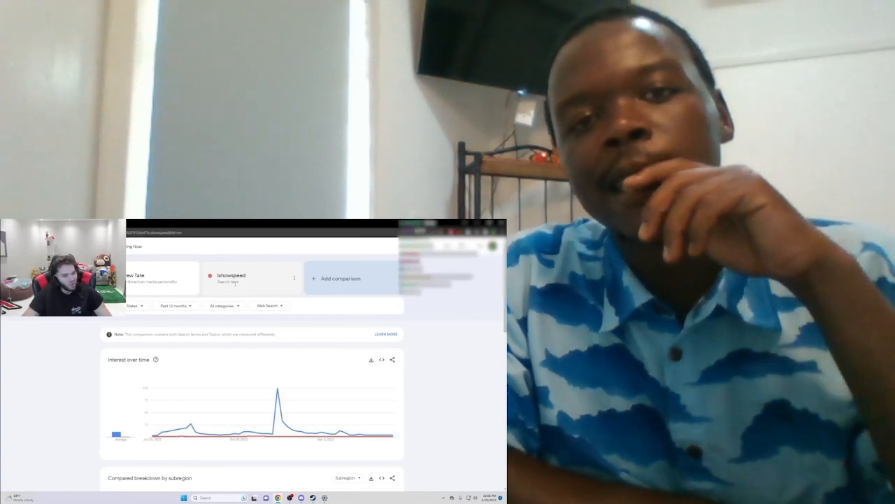
Follow the Trends comparison term changing to Kanye West, then Trump
click(249, 277)
text(kai cenat)
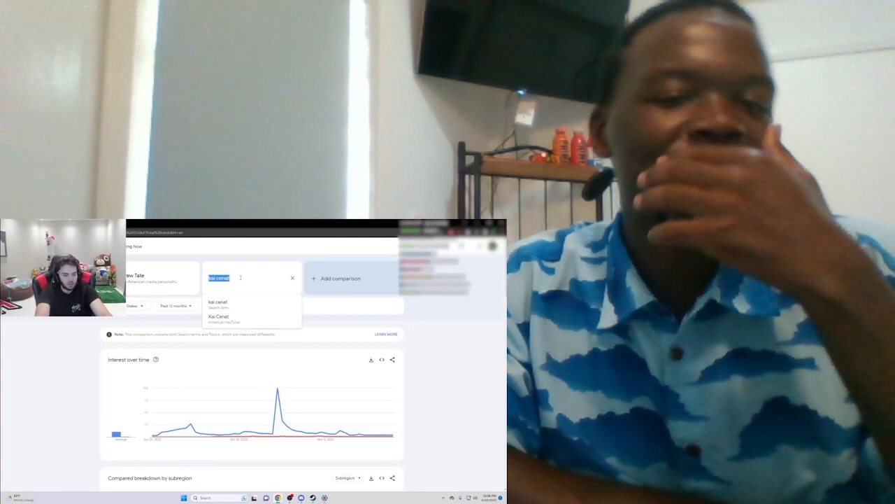
text(kanye west)
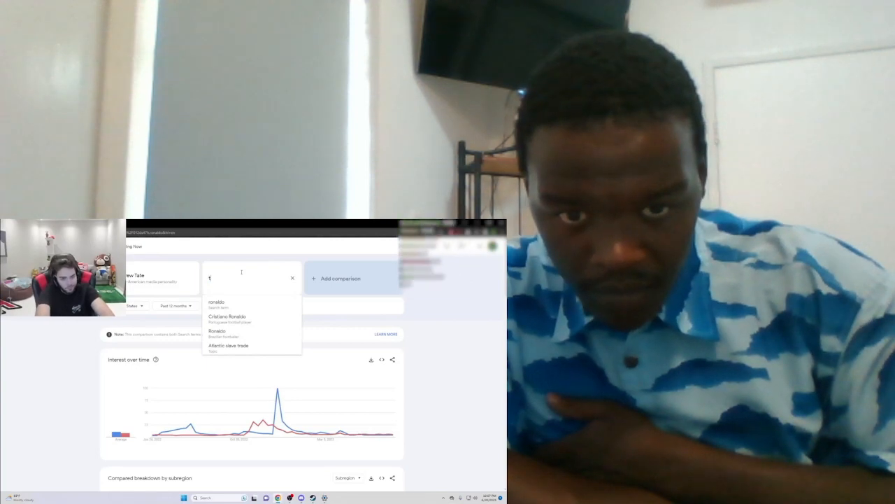
text(trump)
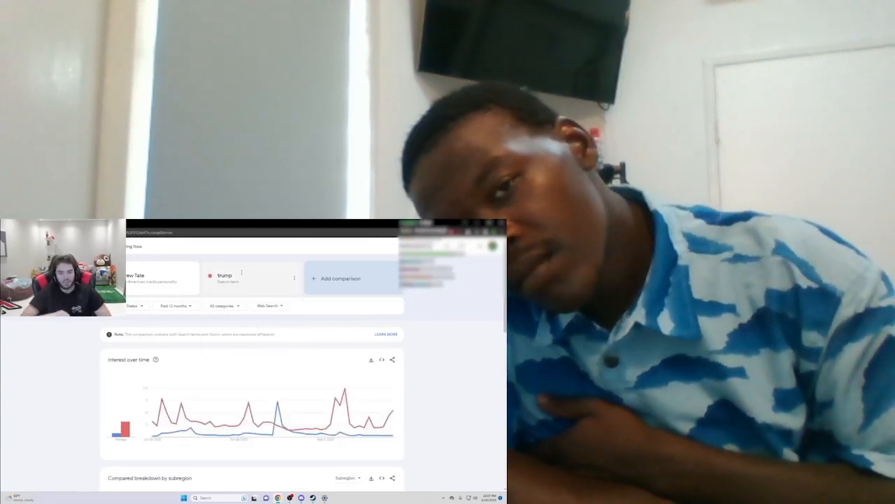
click(225, 278)
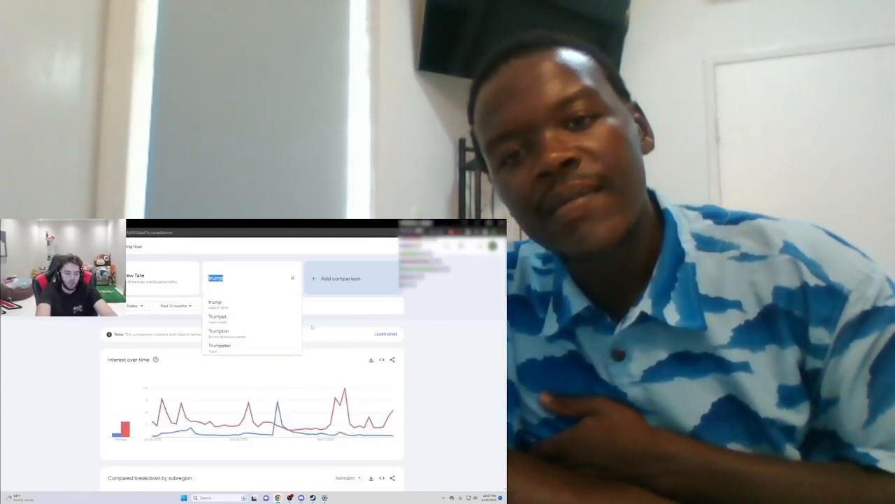